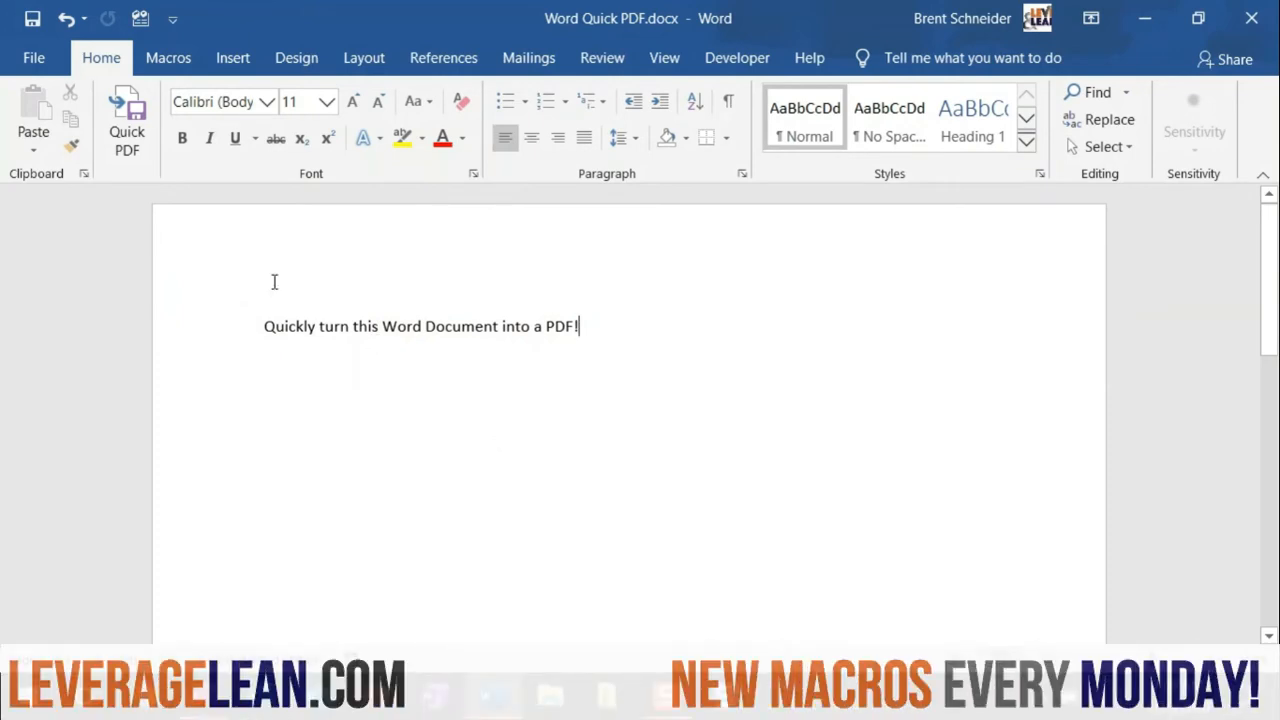
{"action": "mouse_move", "coordinate": [128, 118]}
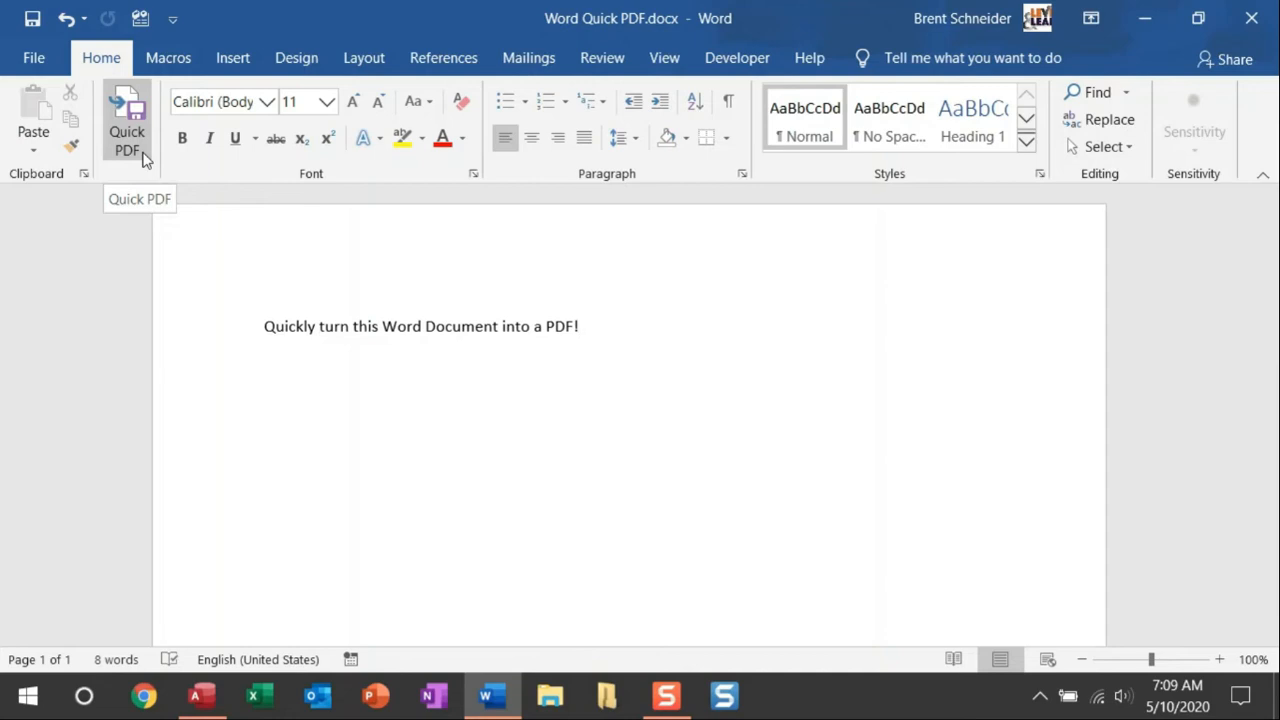
Check the desktop shows only the Word file, then return to the document.
{"action": "left_click", "coordinate": [578, 326]}
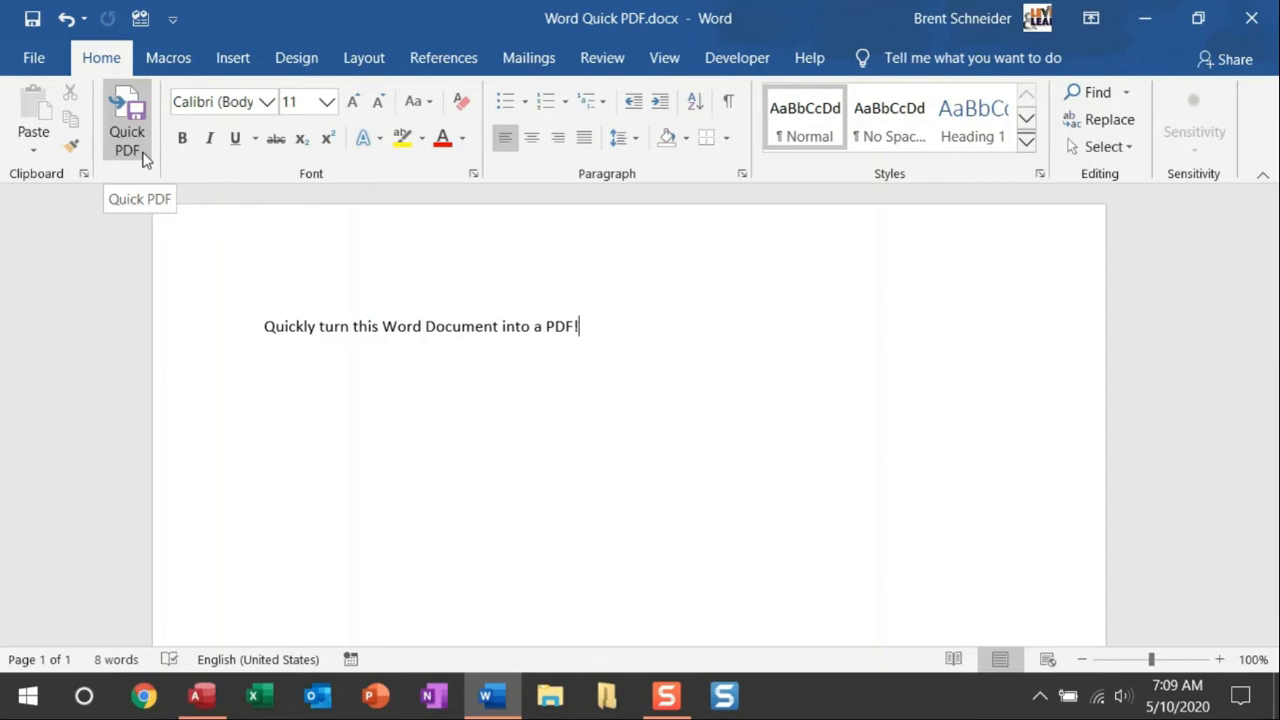
{"action": "mouse_move", "coordinate": [1144, 18]}
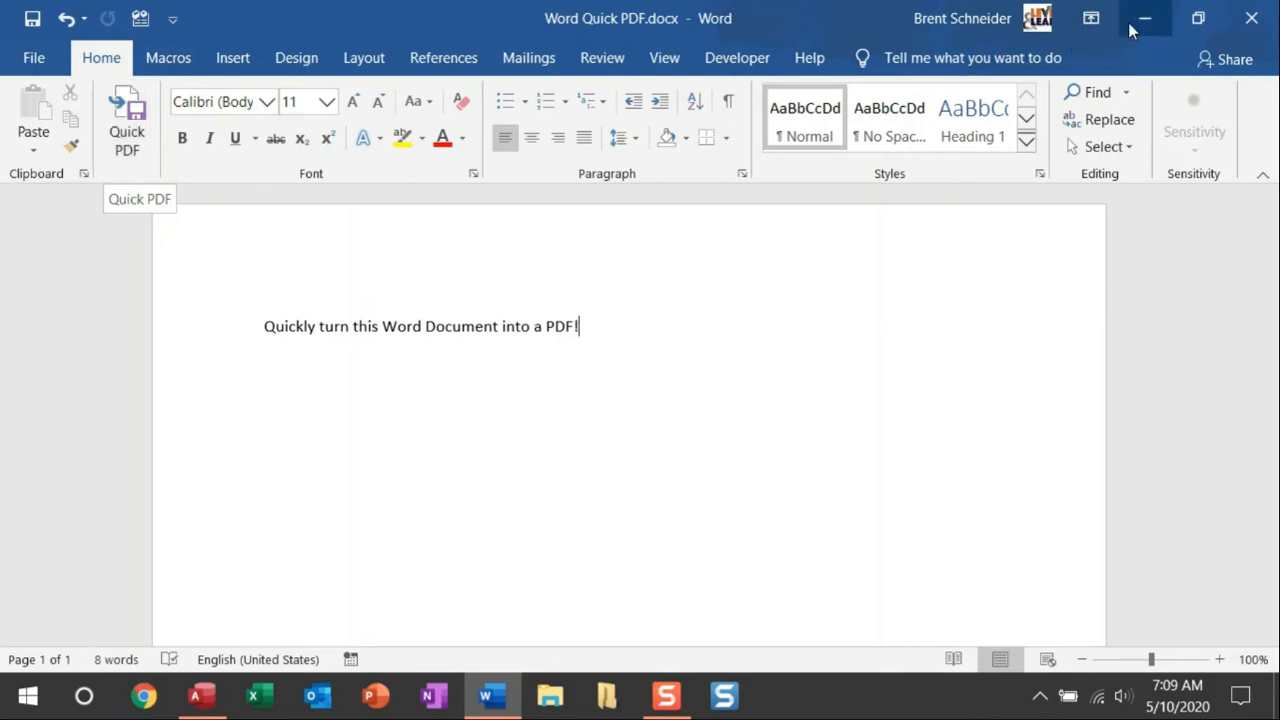
{"action": "left_click", "coordinate": [1144, 18]}
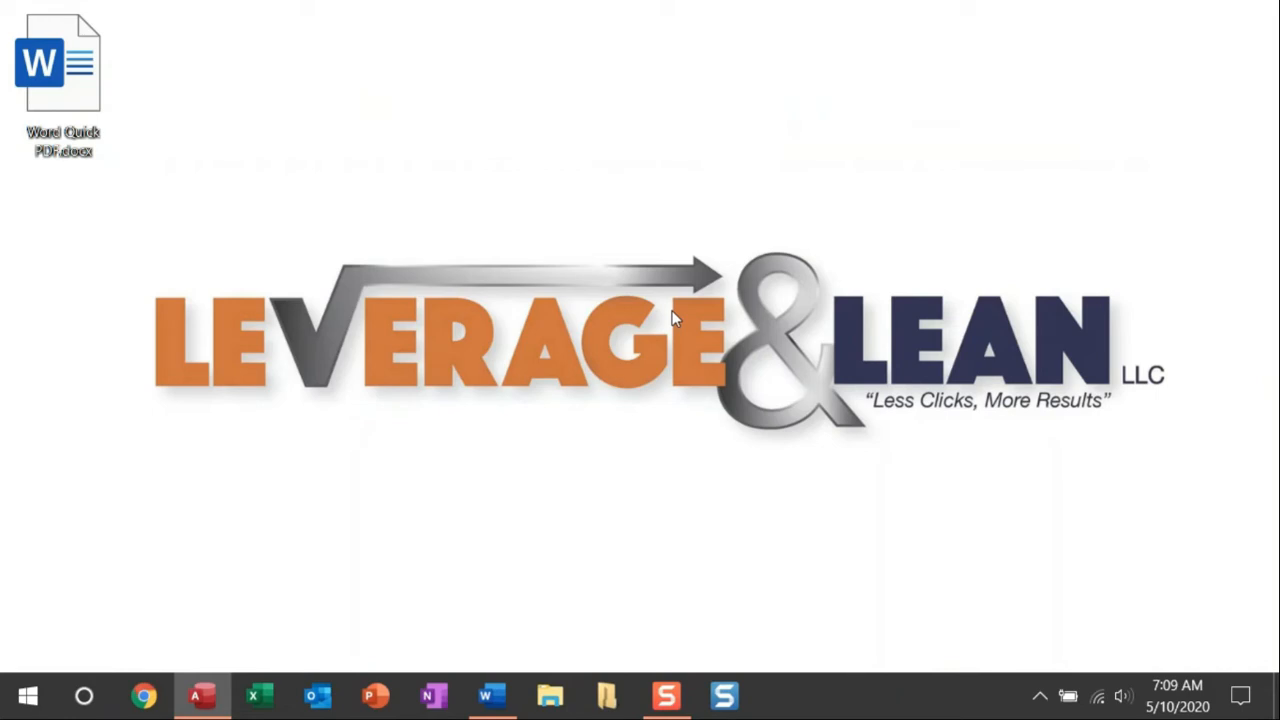
{"action": "left_click", "coordinate": [492, 696]}
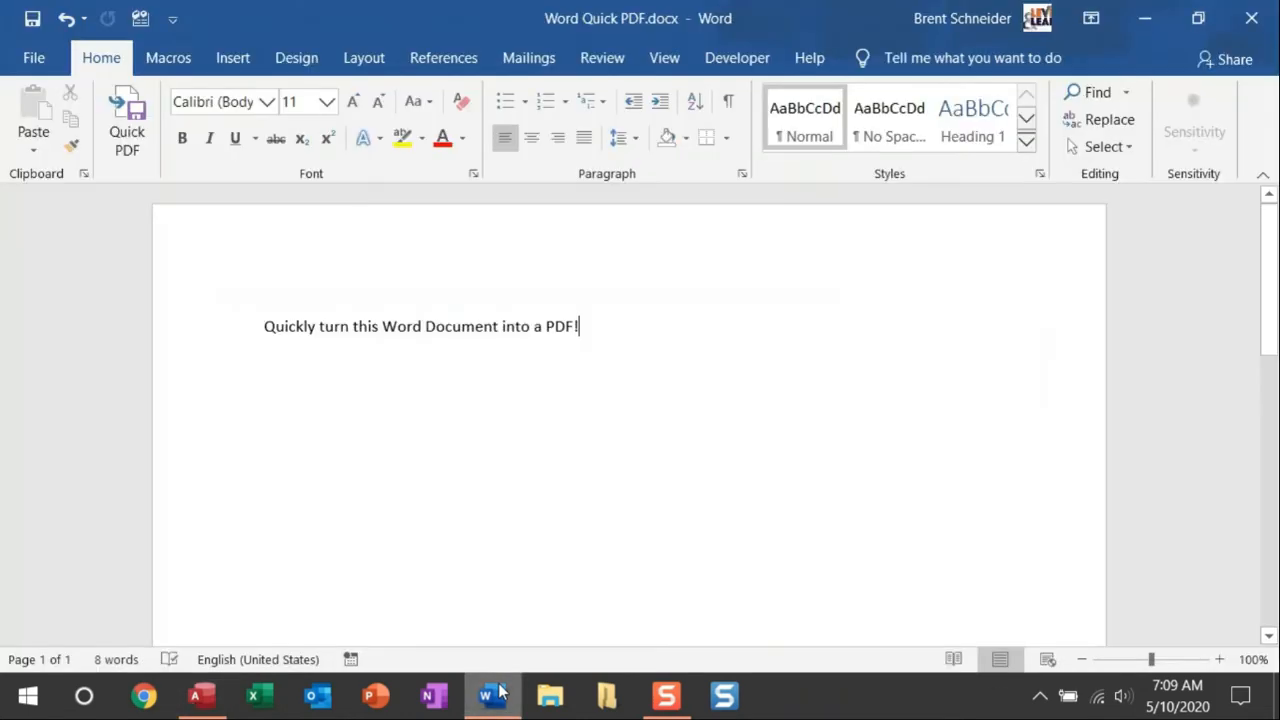
{"action": "mouse_move", "coordinate": [128, 120]}
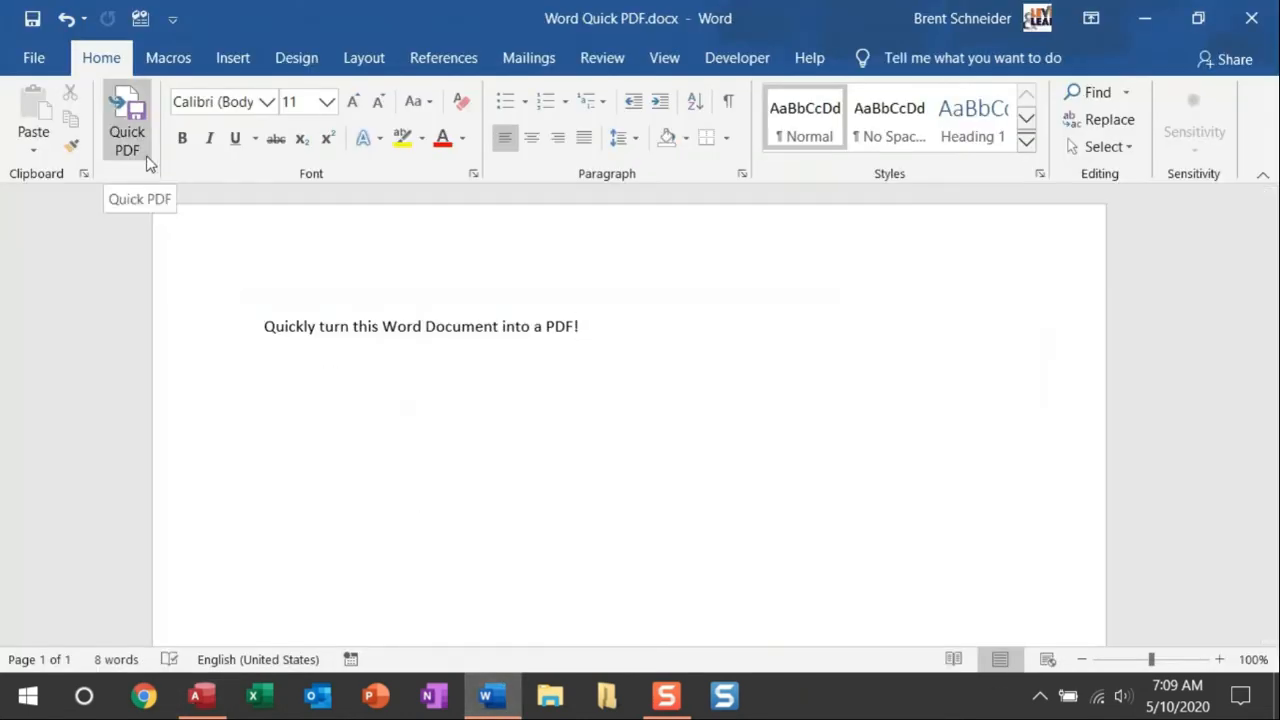
Run the Quick PDF macro button and accept the 'PDF saved' confirmation.
{"action": "left_click", "coordinate": [128, 118]}
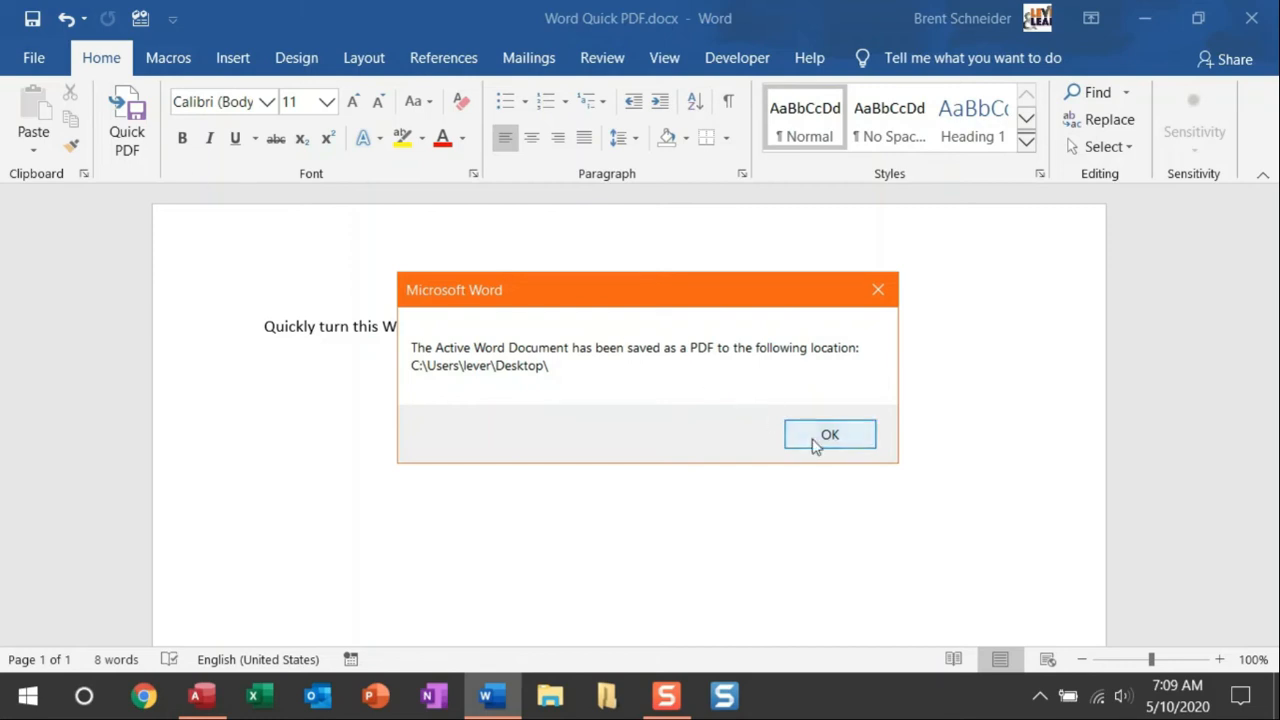
{"action": "left_click", "coordinate": [828, 434]}
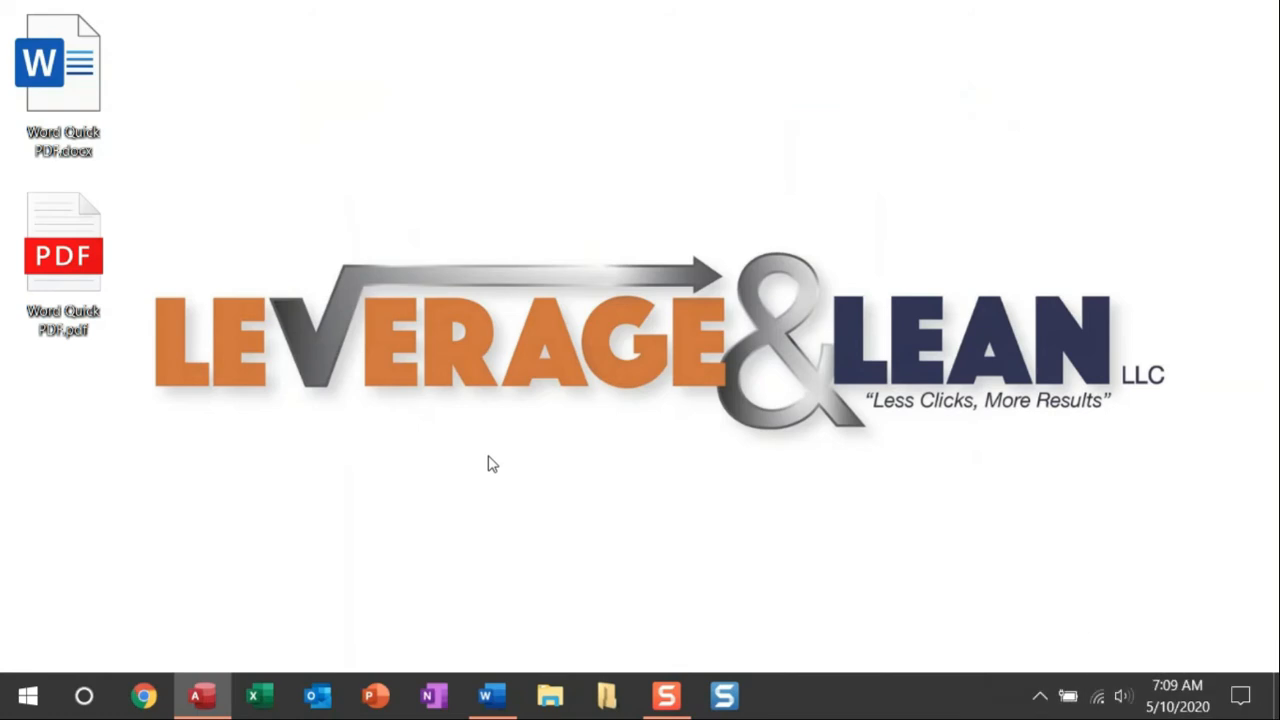
{"action": "mouse_move", "coordinate": [492, 696]}
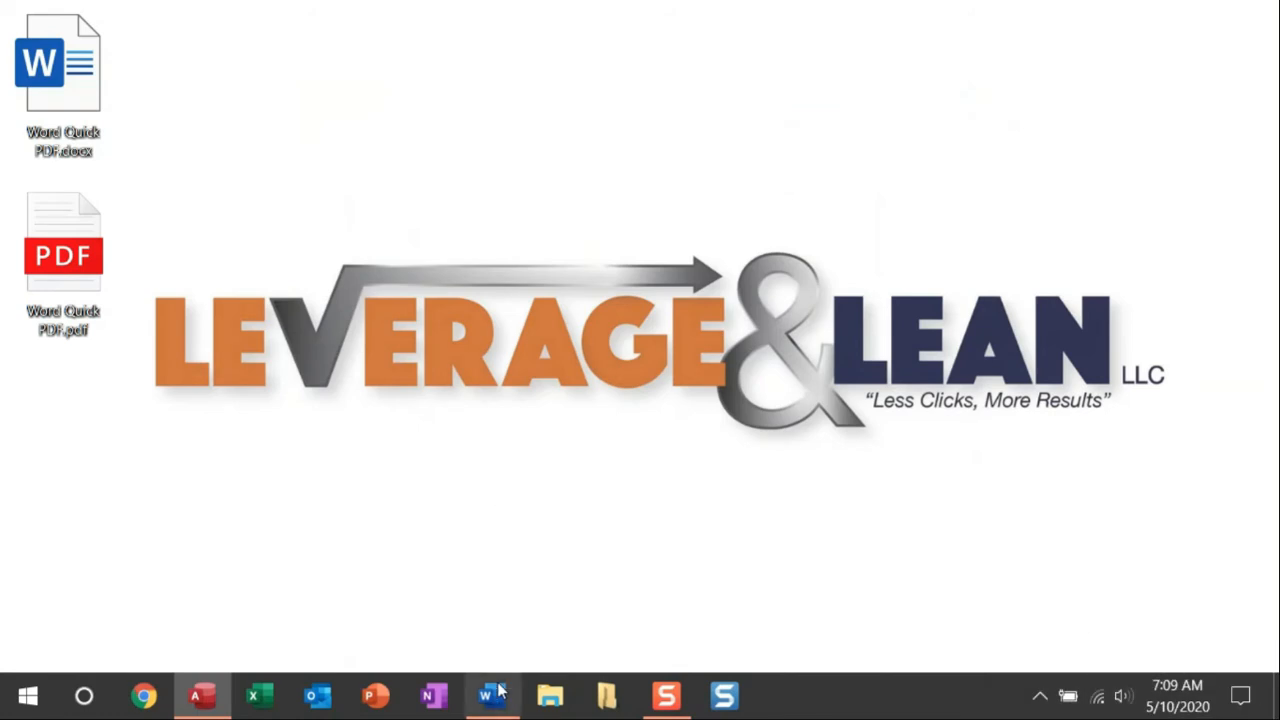
Restore Word and go to File > Save As to reach the file-type options.
{"action": "left_click", "coordinate": [492, 696]}
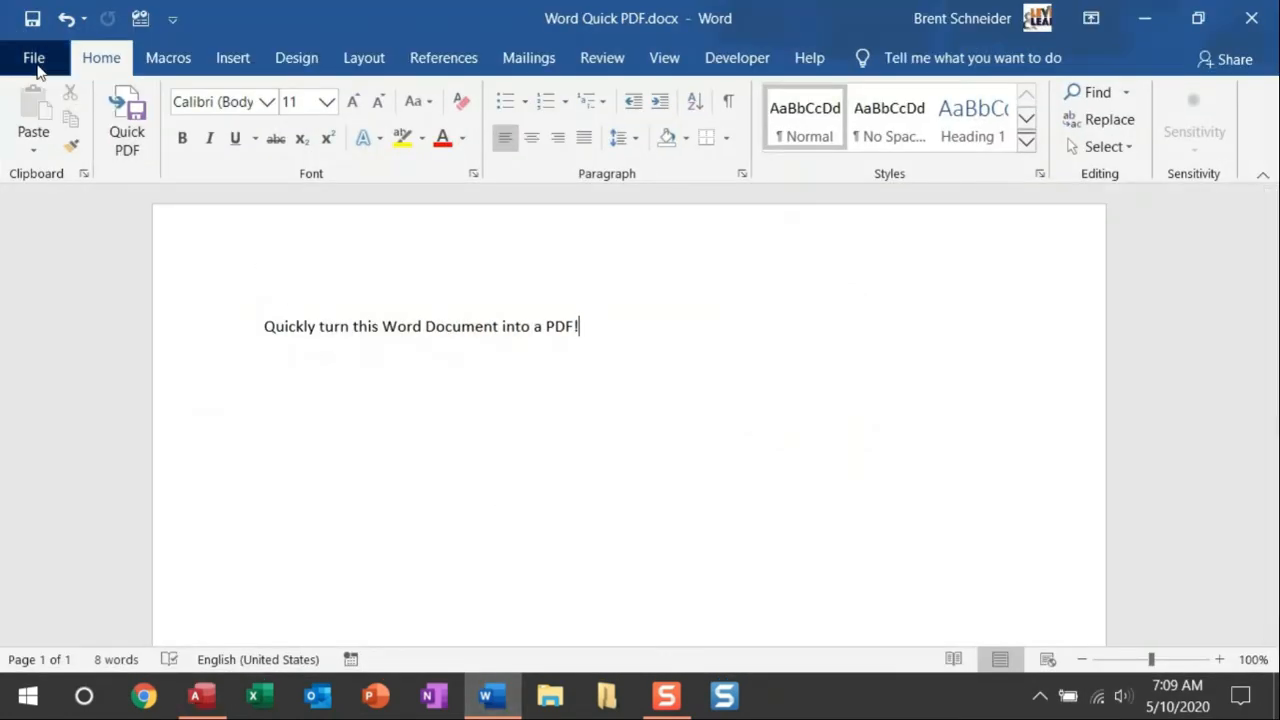
{"action": "left_click", "coordinate": [34, 56]}
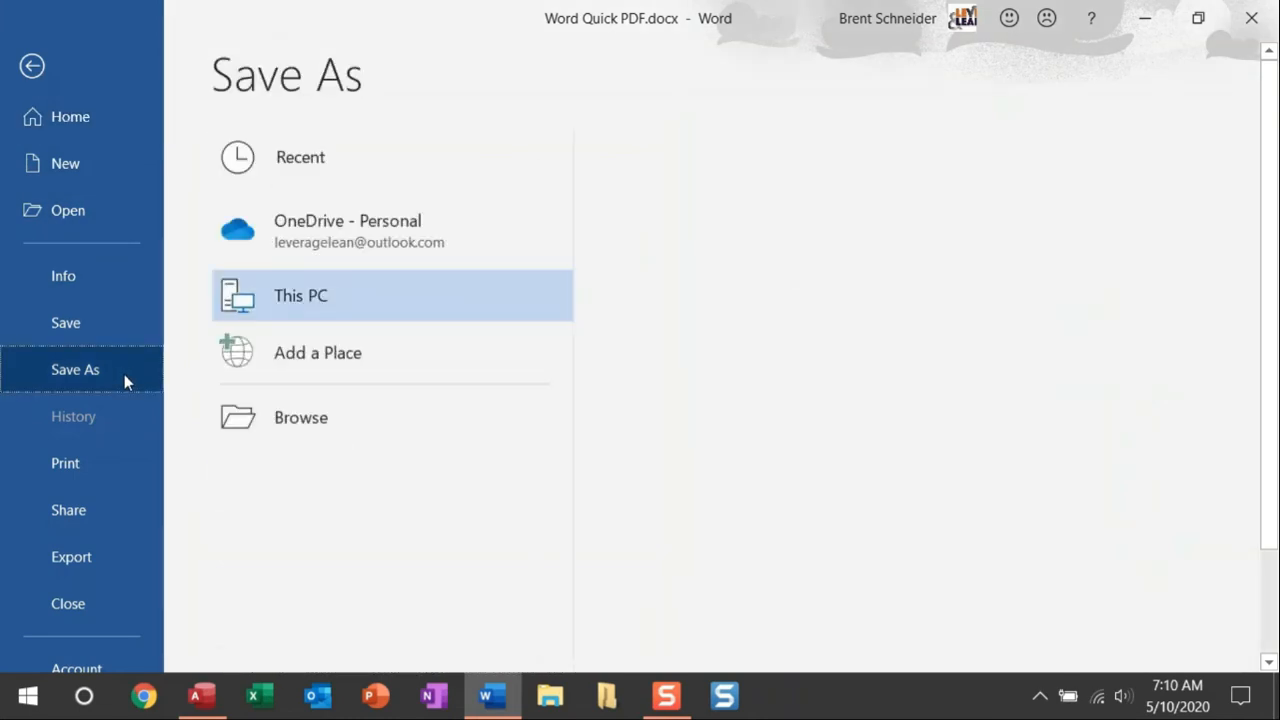
{"action": "left_click", "coordinate": [300, 296]}
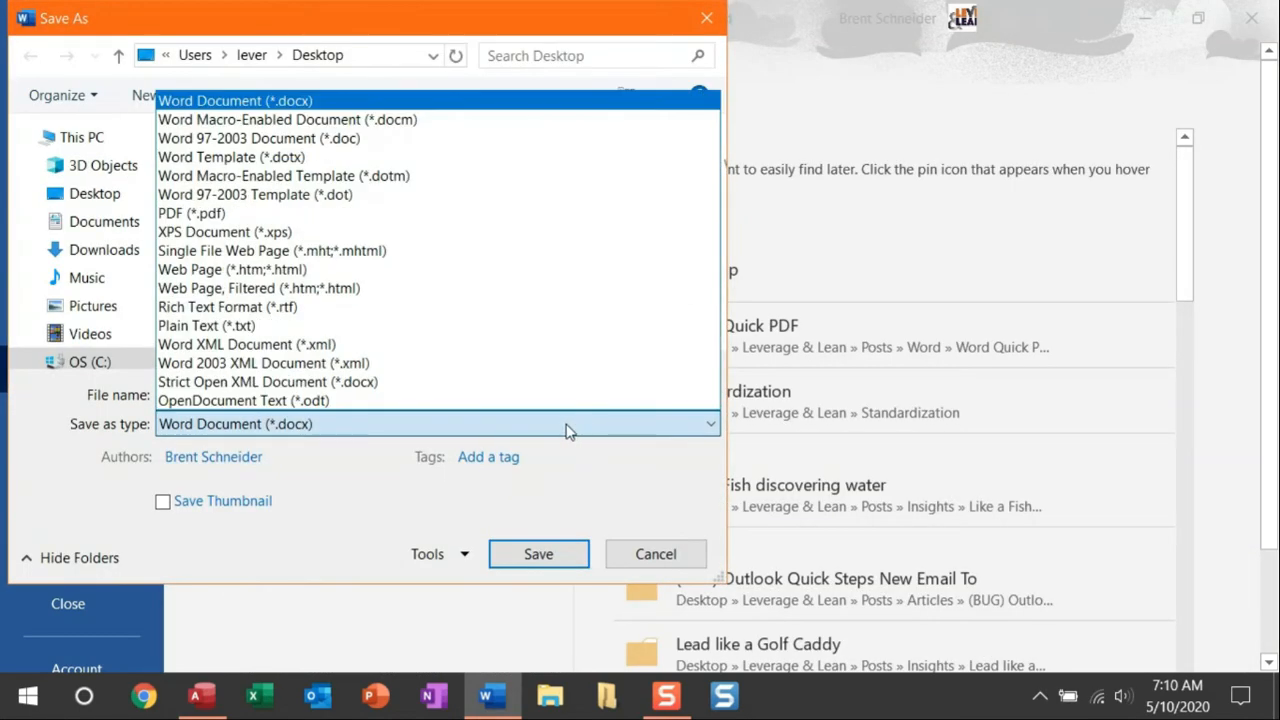
Dismiss the Save as type list, leave the File menu and return to the document body.
{"action": "left_click", "coordinate": [192, 212]}
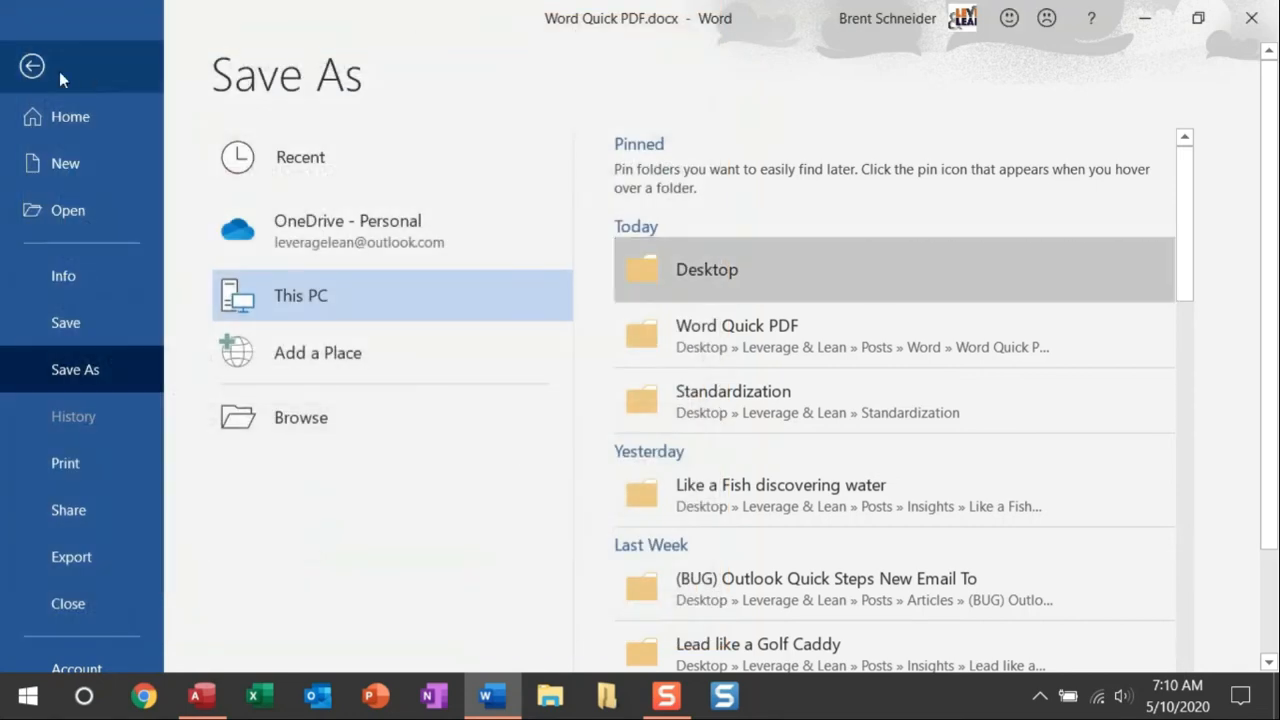
{"action": "left_click", "coordinate": [32, 64]}
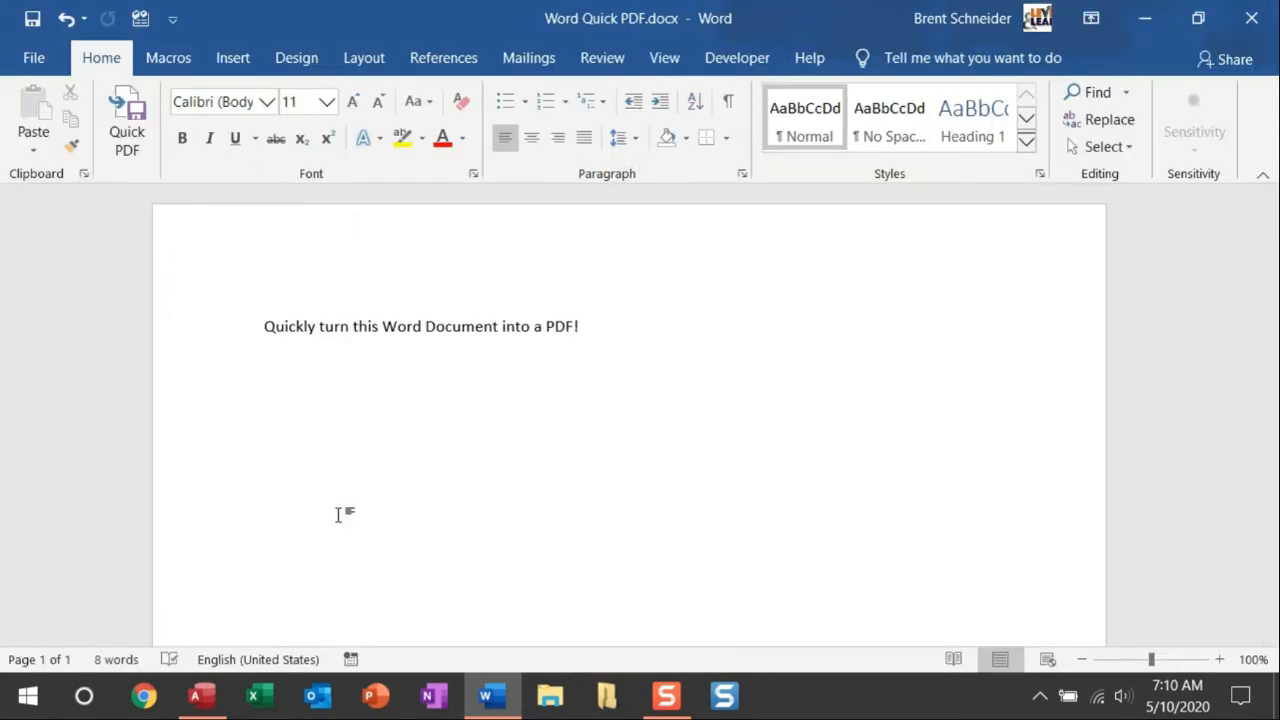
{"action": "left_click", "coordinate": [578, 326]}
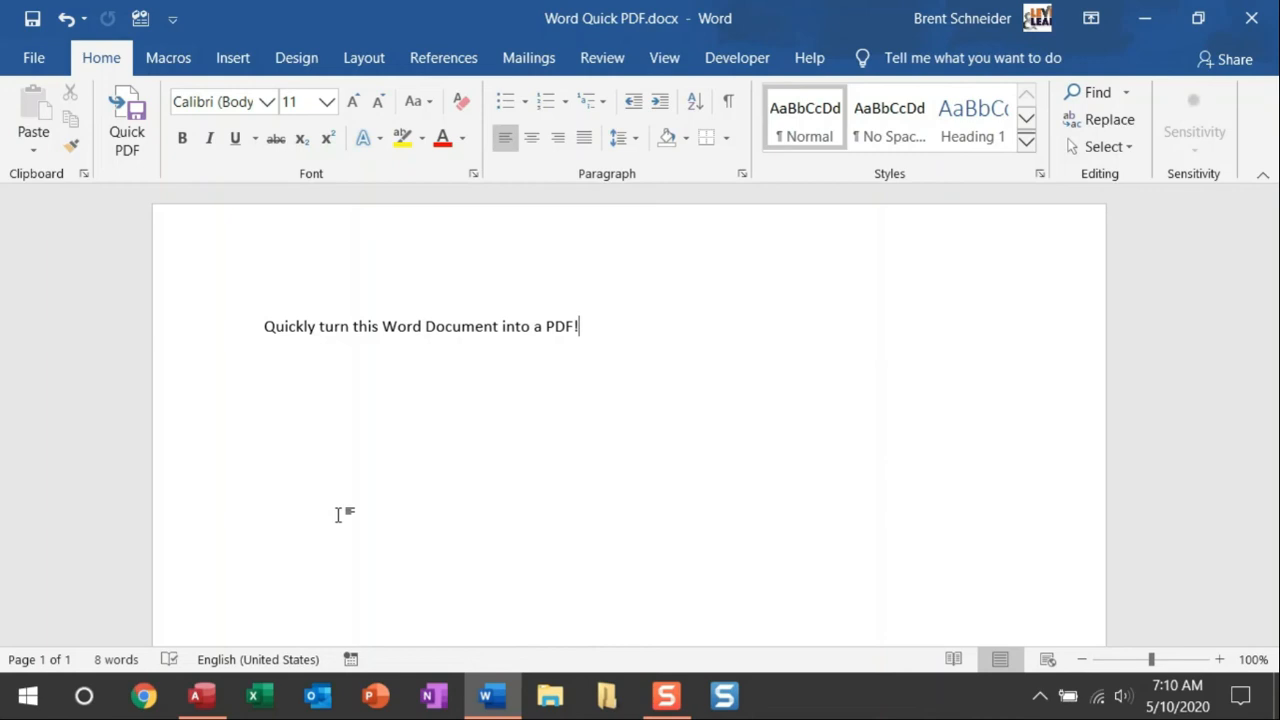